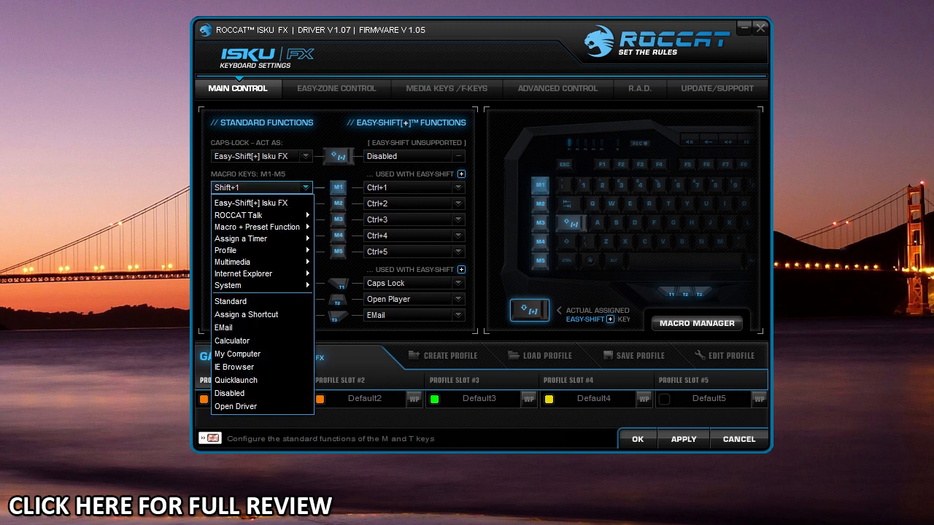
{"action": "mouse_move", "coordinate": [243, 273]}
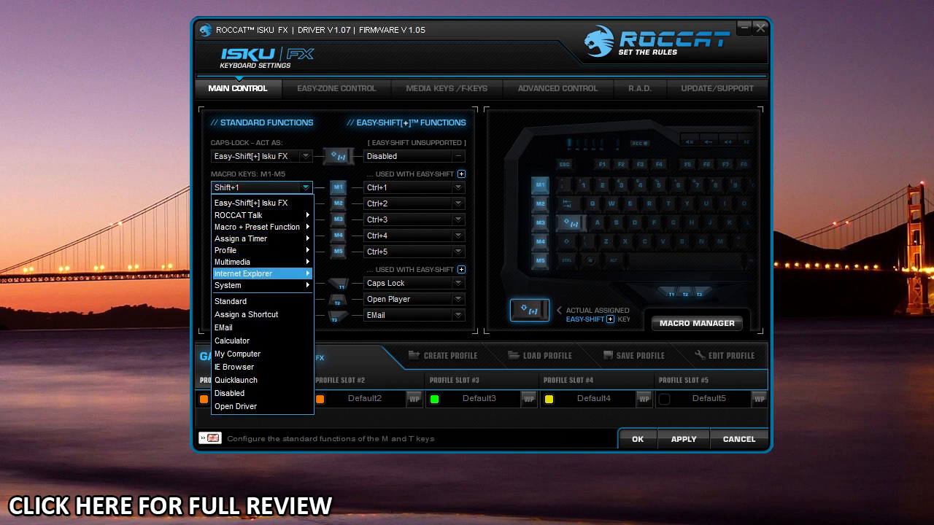
{"action": "mouse_move", "coordinate": [256, 227]}
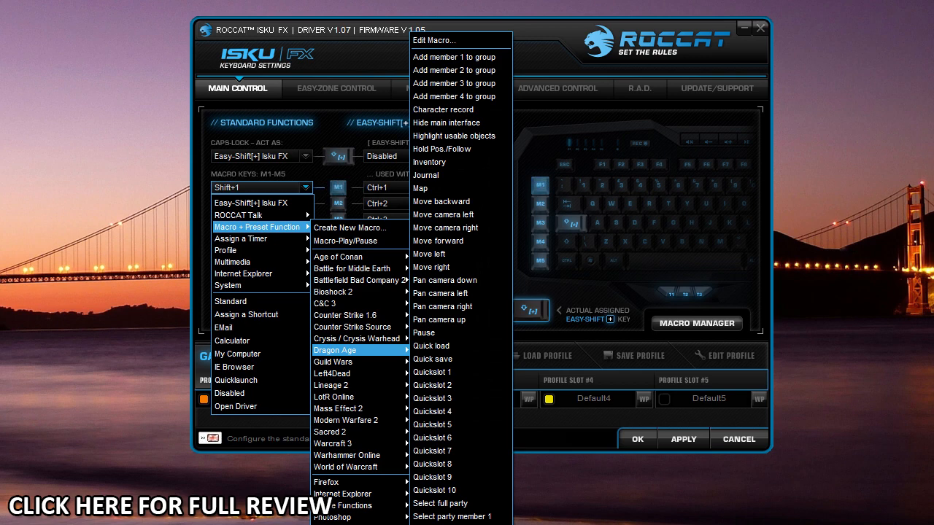
{"action": "mouse_move", "coordinate": [343, 304]}
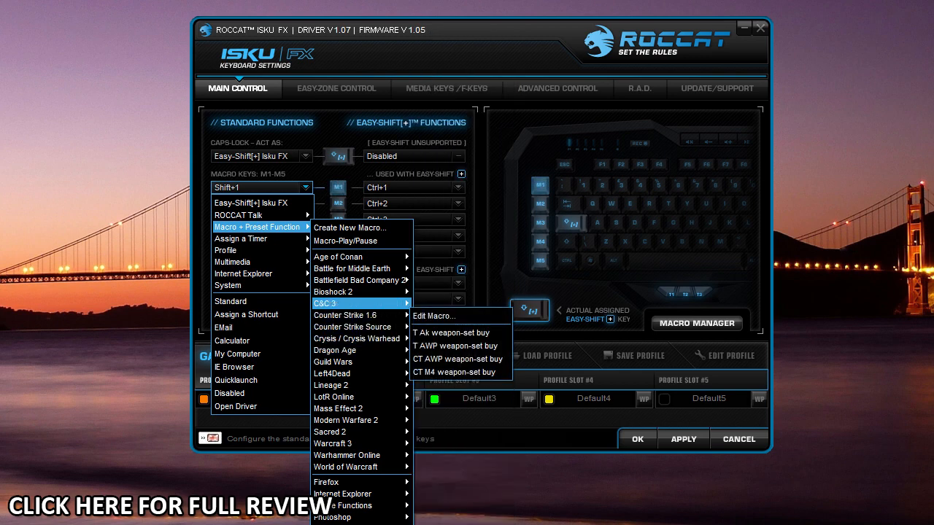
{"action": "mouse_move", "coordinate": [332, 373]}
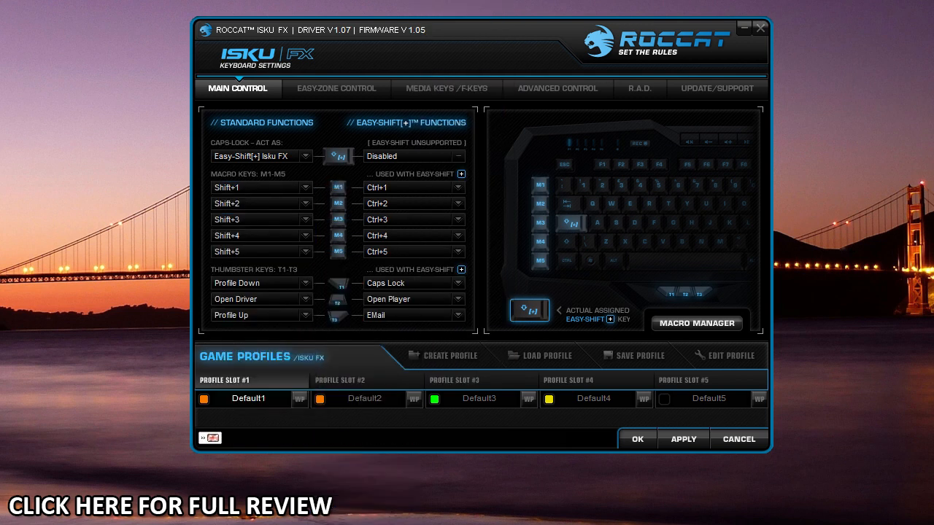
Switch to the Easy-Zone Control tab and look over its key assignments
{"action": "left_click", "coordinate": [696, 323]}
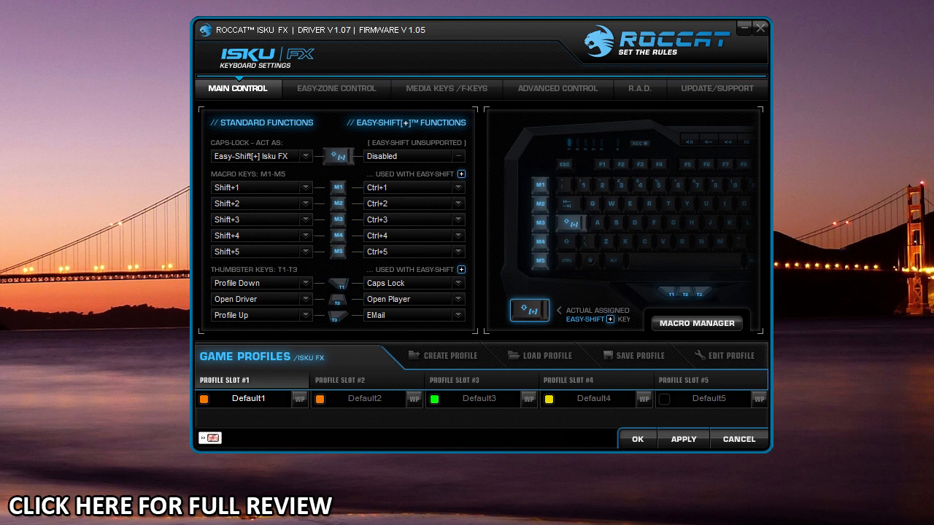
{"action": "mouse_move", "coordinate": [724, 355]}
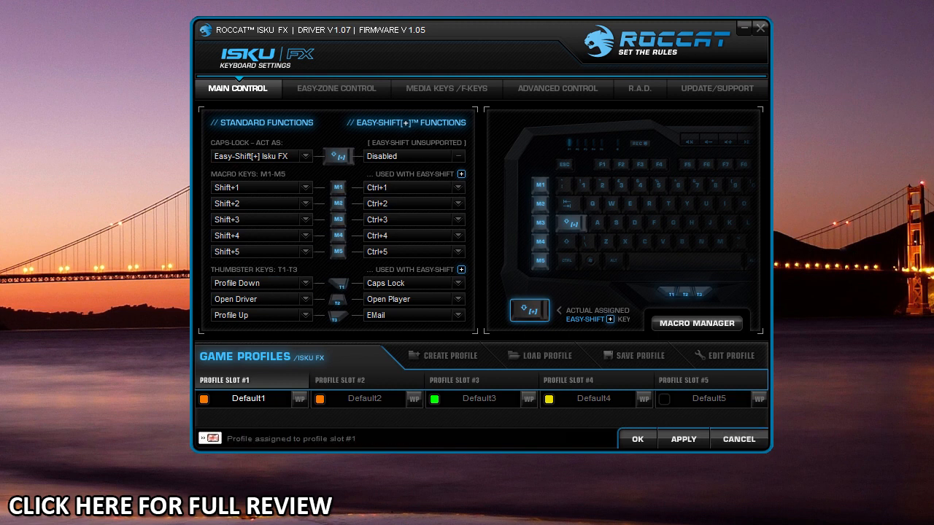
{"action": "left_click", "coordinate": [479, 398]}
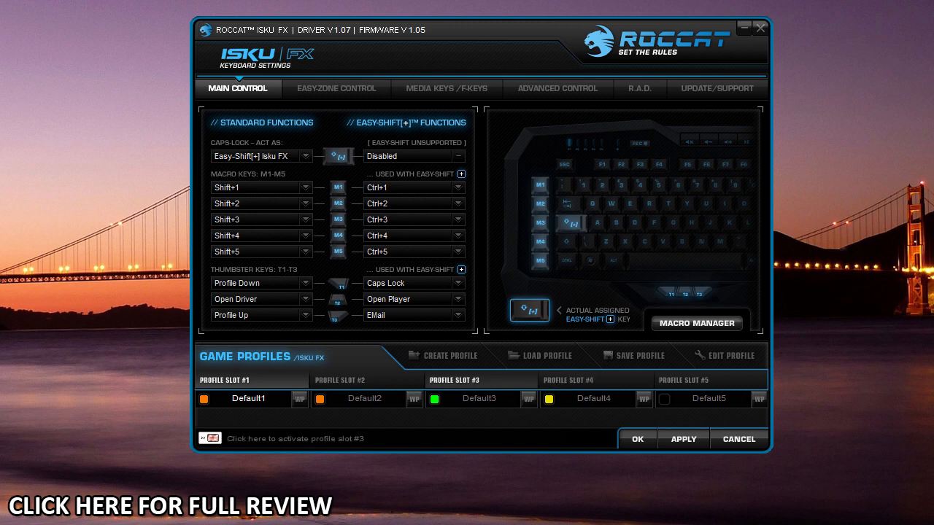
{"action": "mouse_move", "coordinate": [449, 355]}
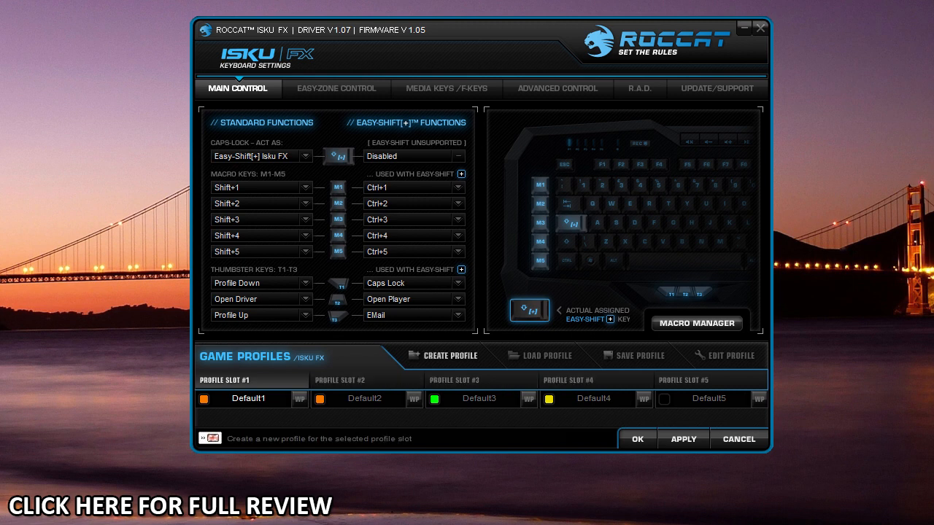
{"action": "mouse_move", "coordinate": [635, 356]}
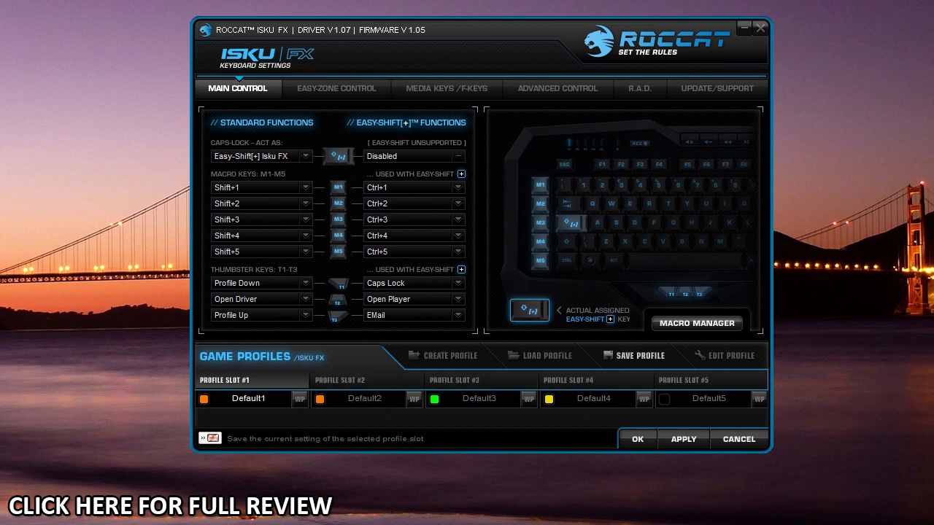
{"action": "left_click", "coordinate": [730, 355]}
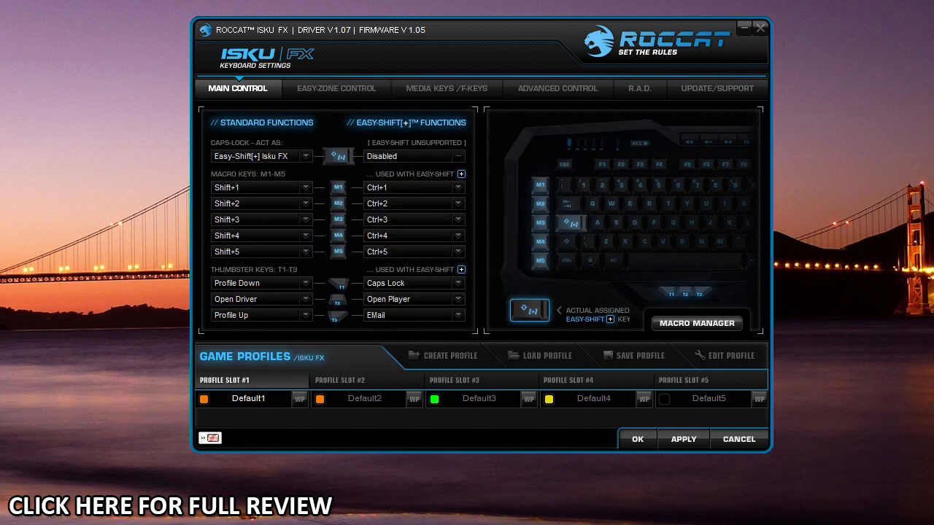
{"action": "left_click", "coordinate": [335, 88]}
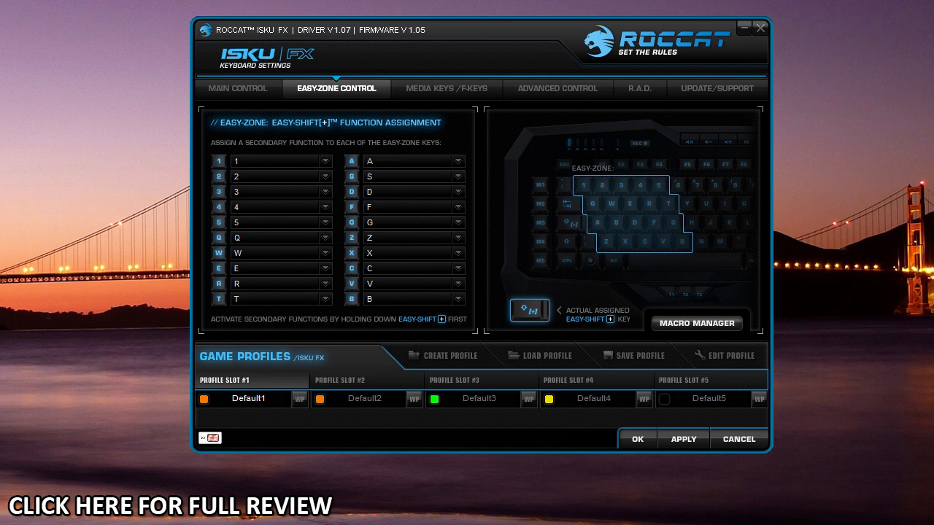
{"action": "left_click", "coordinate": [277, 222]}
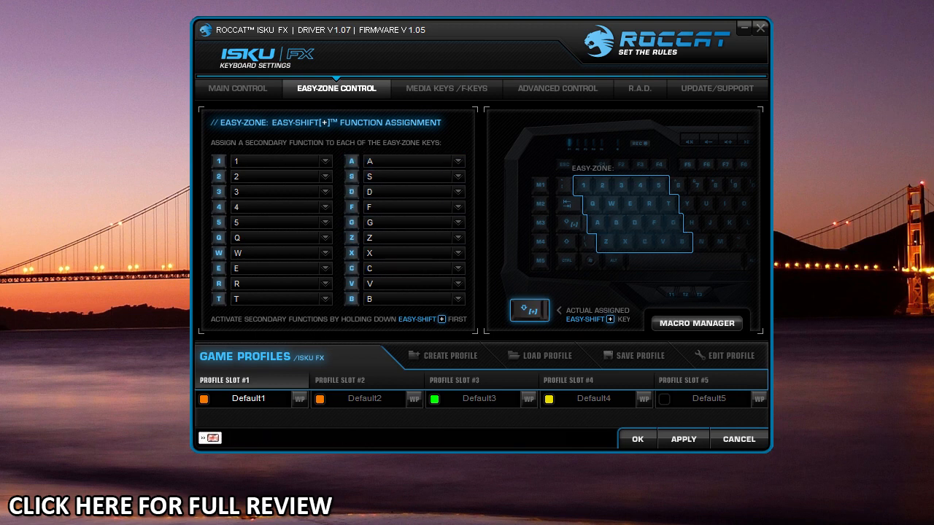
{"action": "left_click", "coordinate": [277, 176]}
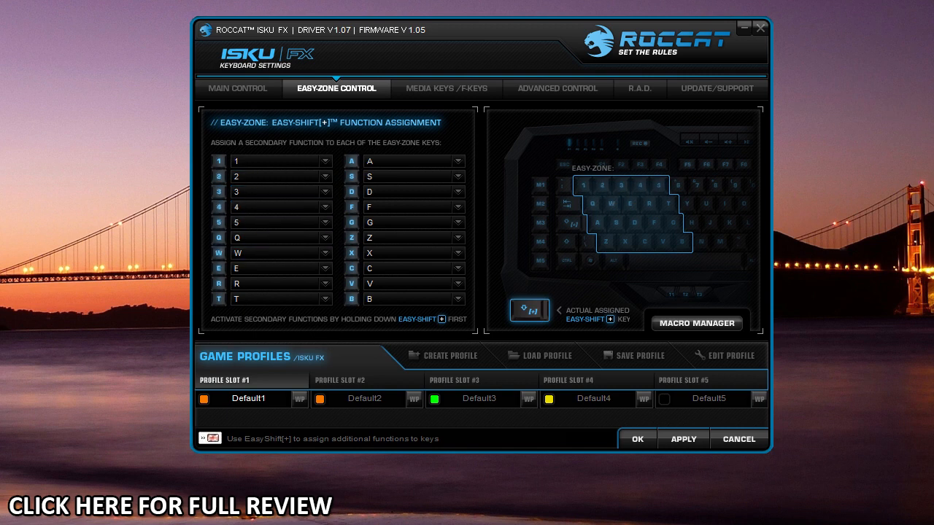
Browse key 5's Macro + Preset Function options and close the list unchanged
{"action": "left_click", "coordinate": [325, 222]}
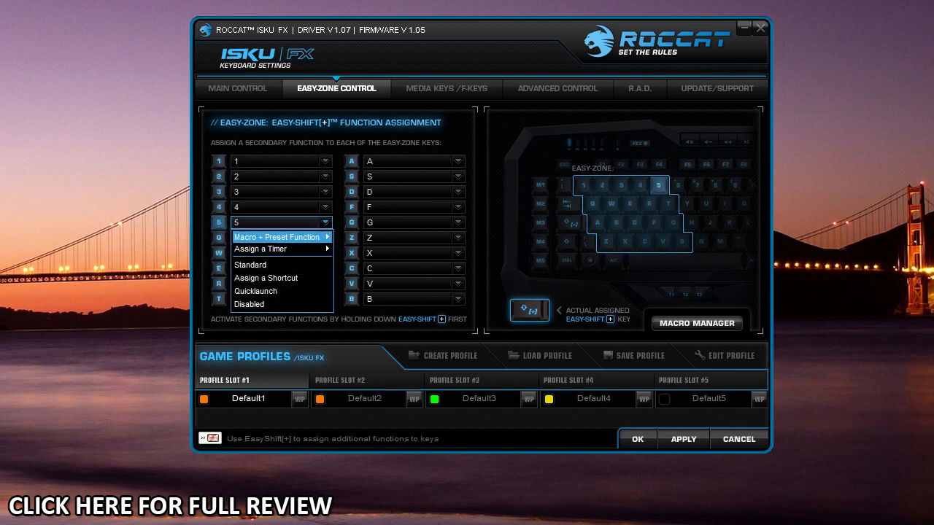
{"action": "left_click", "coordinate": [277, 236]}
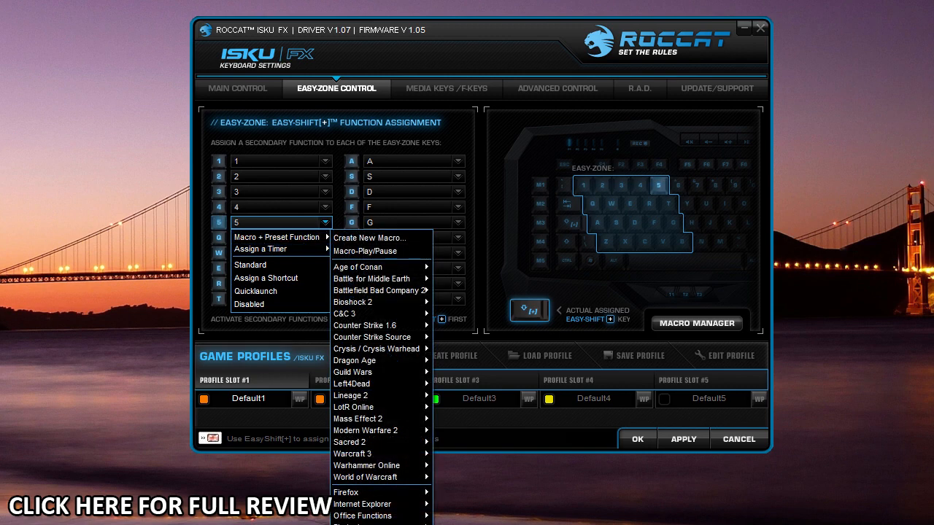
{"action": "left_click", "coordinate": [249, 304]}
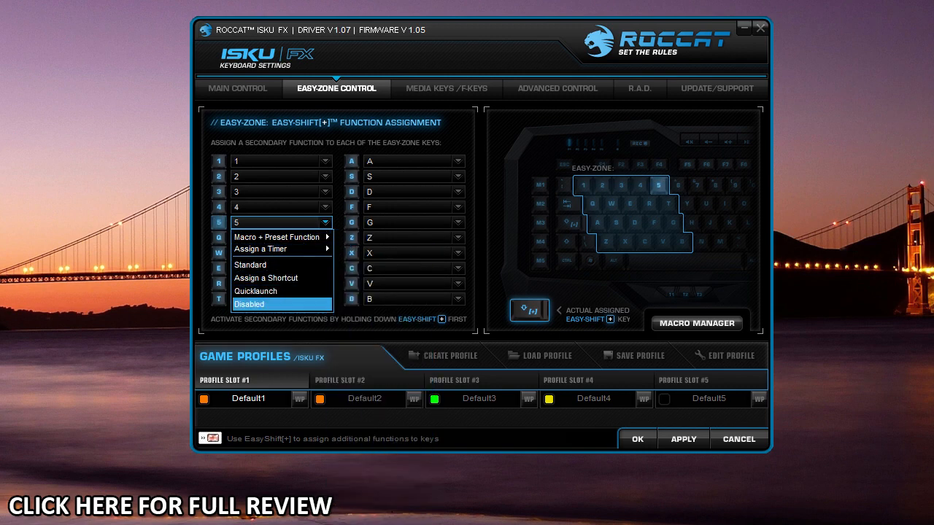
{"action": "mouse_move", "coordinate": [277, 236]}
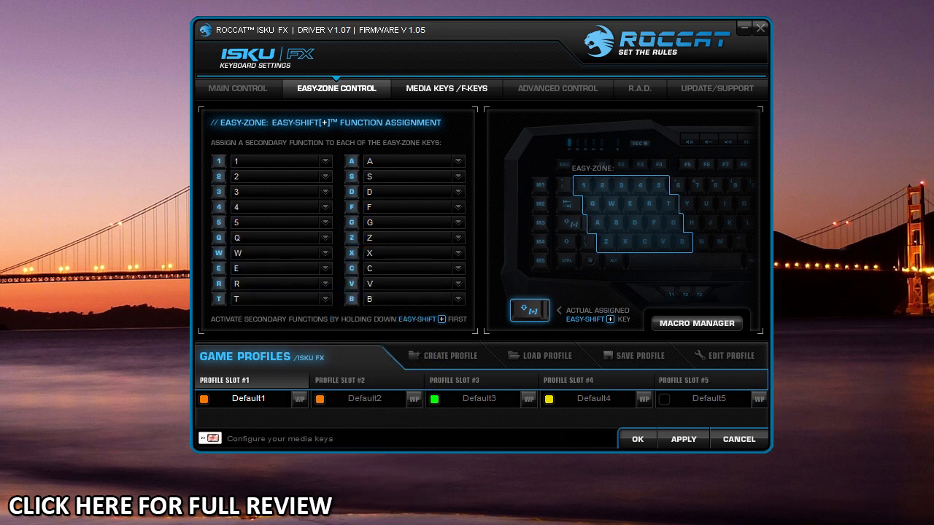
Look over the Media Keys/F-Keys dropdowns, leaving every assignment at its default
{"action": "left_click", "coordinate": [445, 88]}
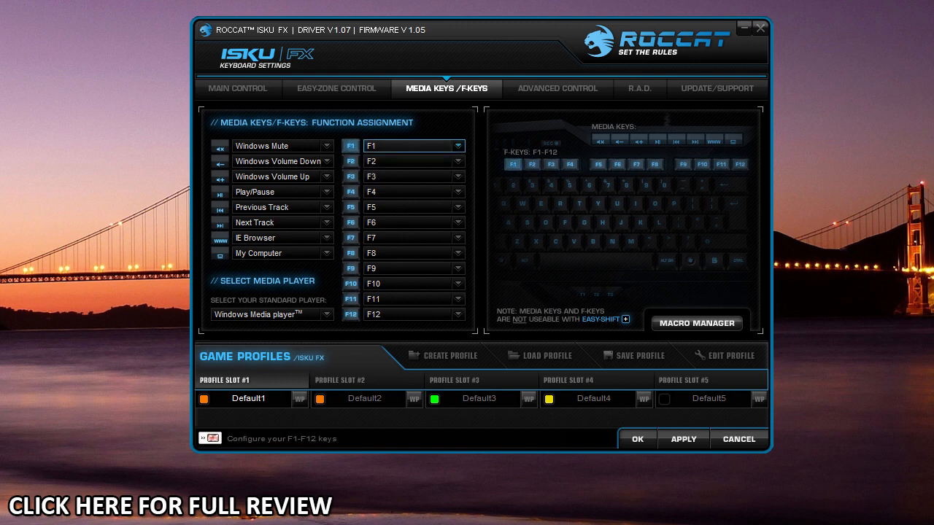
{"action": "left_click", "coordinate": [458, 146]}
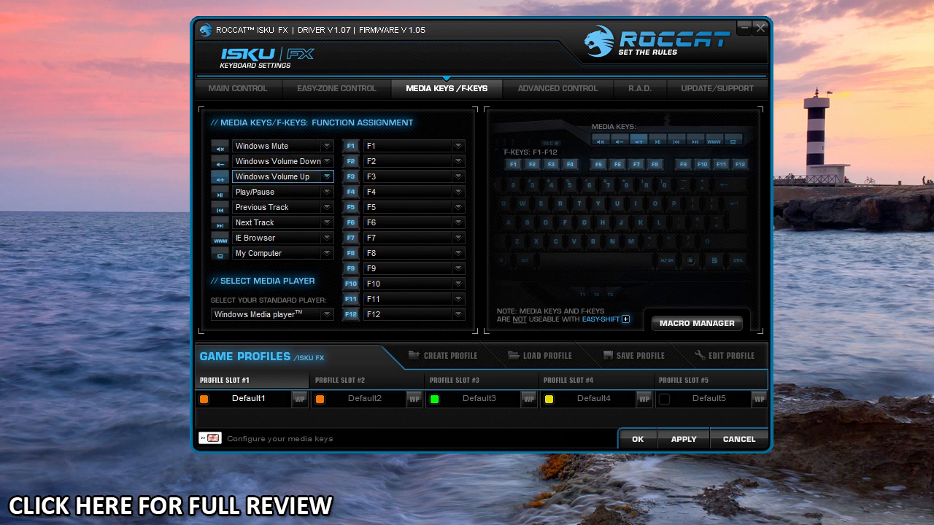
{"action": "left_click", "coordinate": [281, 191]}
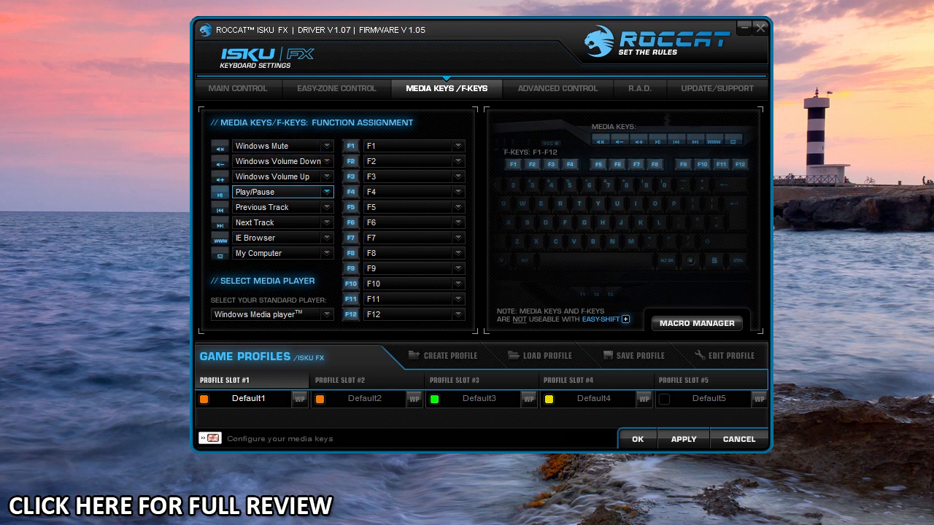
{"action": "left_click", "coordinate": [277, 222]}
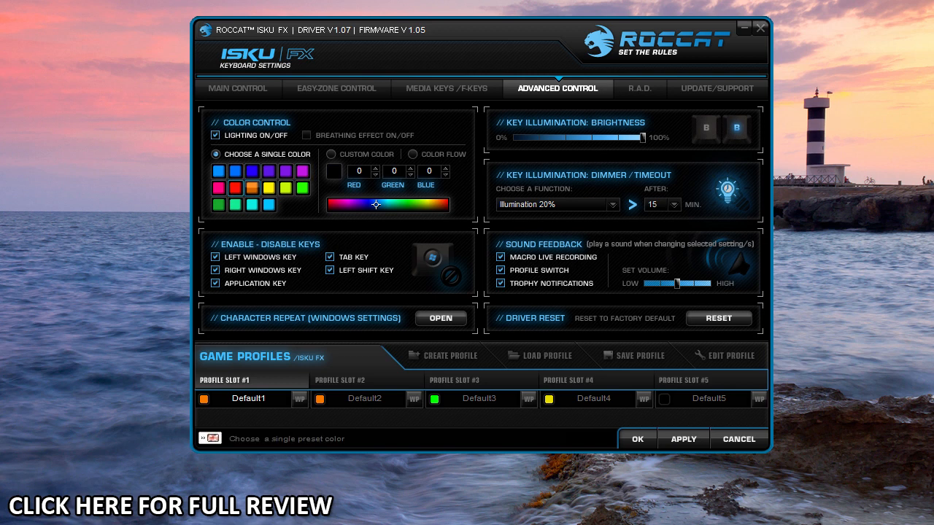
List the Dimmer/Timeout function choices, keeping Illumination 20%
{"action": "left_click", "coordinate": [331, 154]}
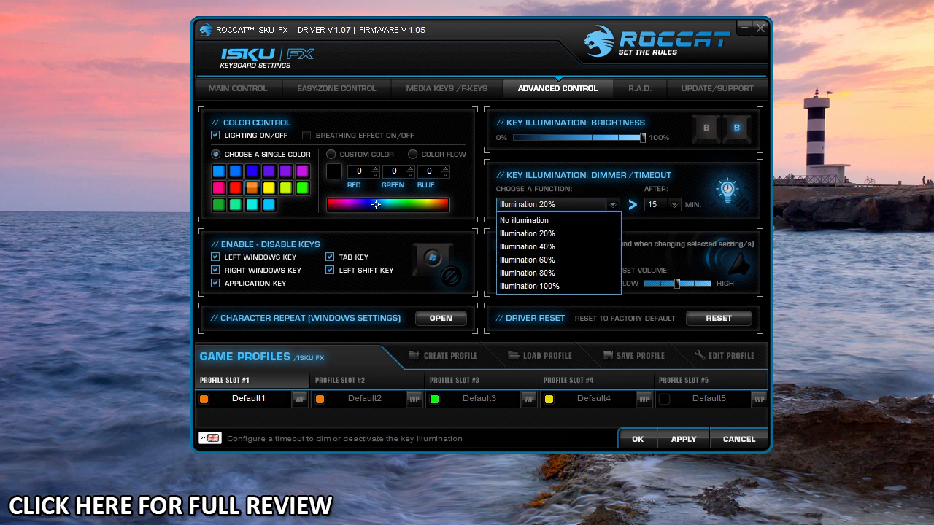
{"action": "left_click", "coordinate": [527, 234]}
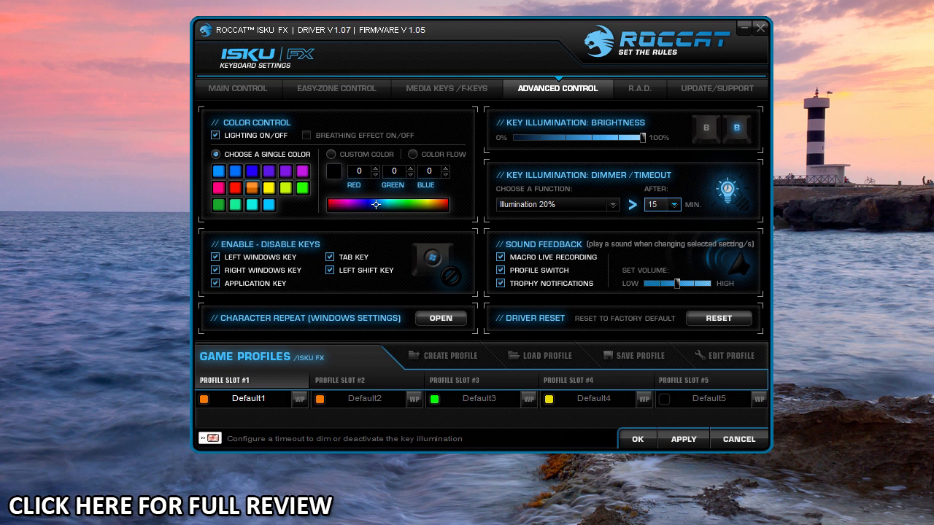
{"action": "left_click", "coordinate": [676, 204]}
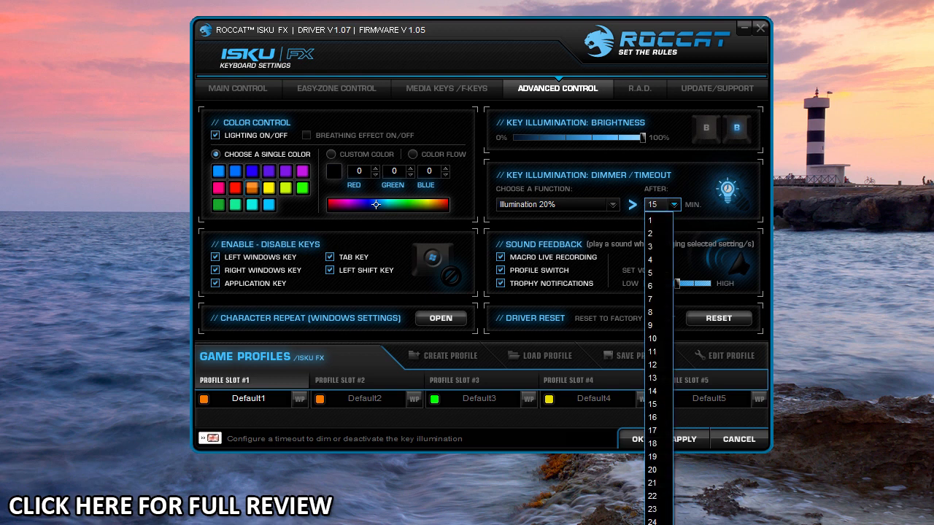
{"action": "left_click", "coordinate": [650, 403]}
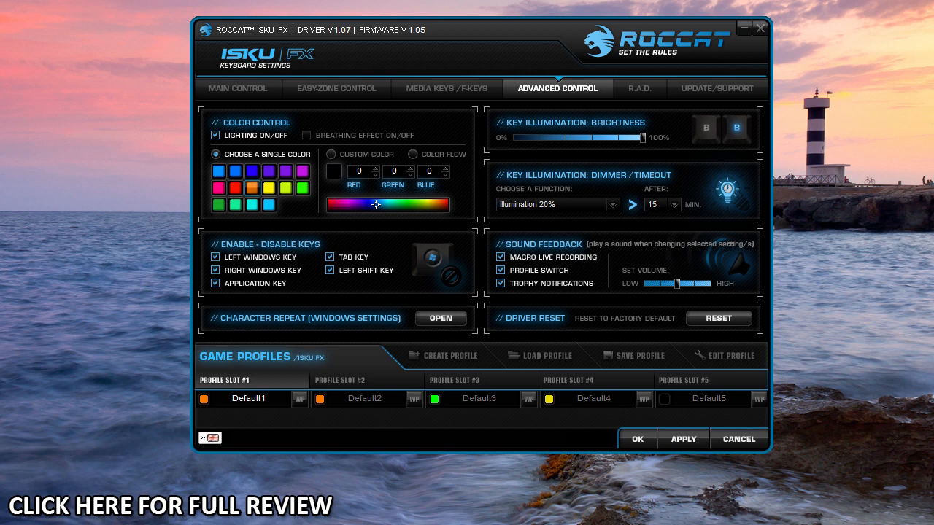
{"action": "mouse_move", "coordinate": [440, 318]}
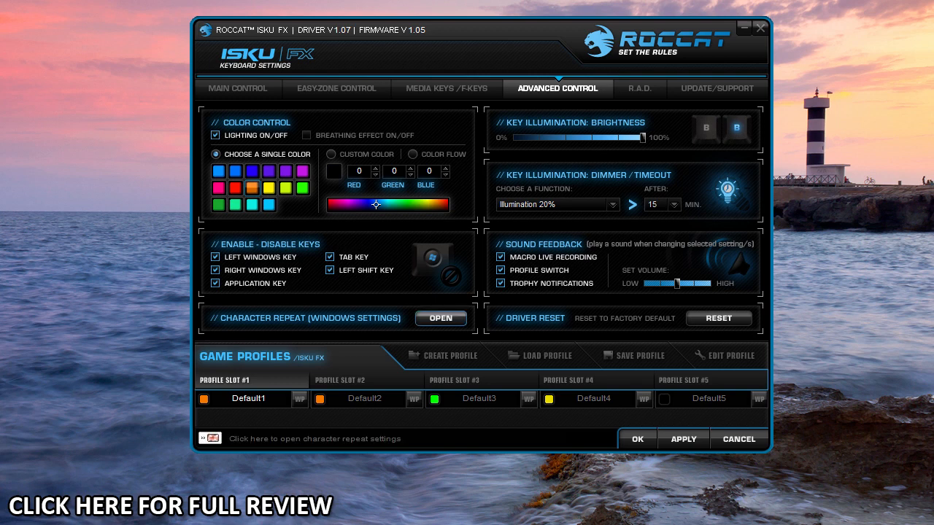
{"action": "mouse_move", "coordinate": [718, 318]}
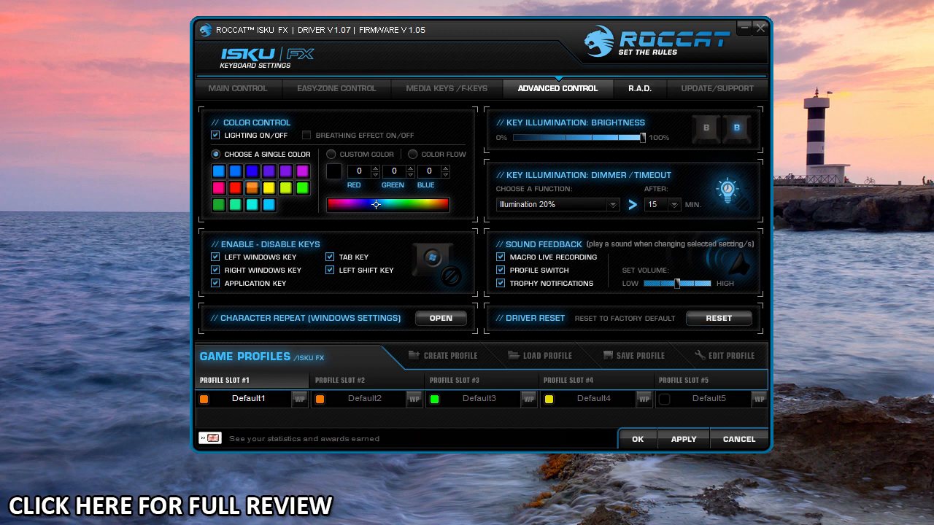
Scroll through the R.A.D. Total Statistics and trophies, then move to Update/Support
{"action": "left_click", "coordinate": [638, 89]}
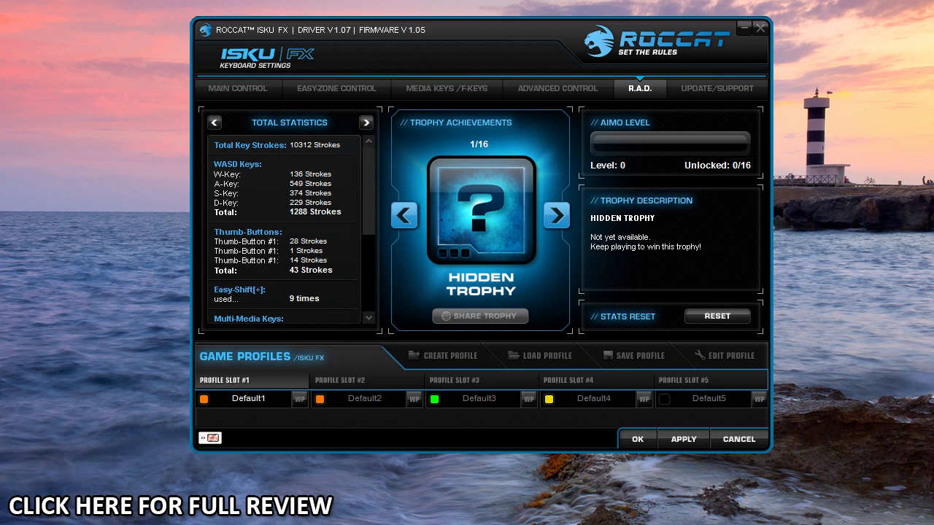
{"action": "scroll", "scroll_direction": "down", "scroll_amount": 3}
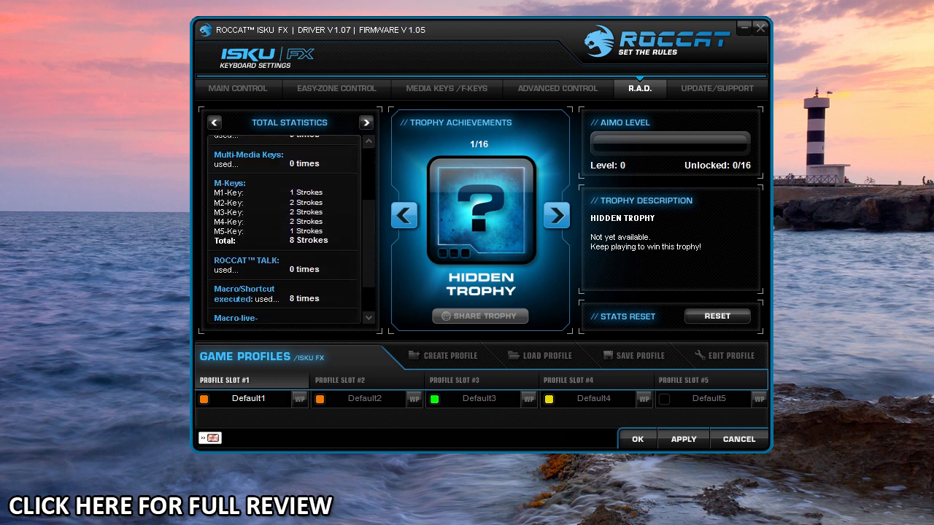
{"action": "scroll", "scroll_direction": "up", "scroll_amount": 3}
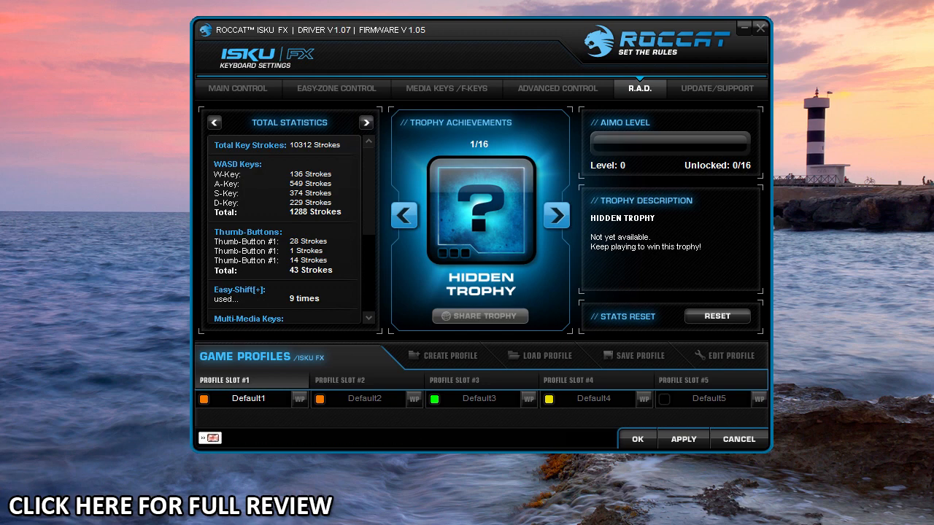
{"action": "left_click", "coordinate": [716, 88]}
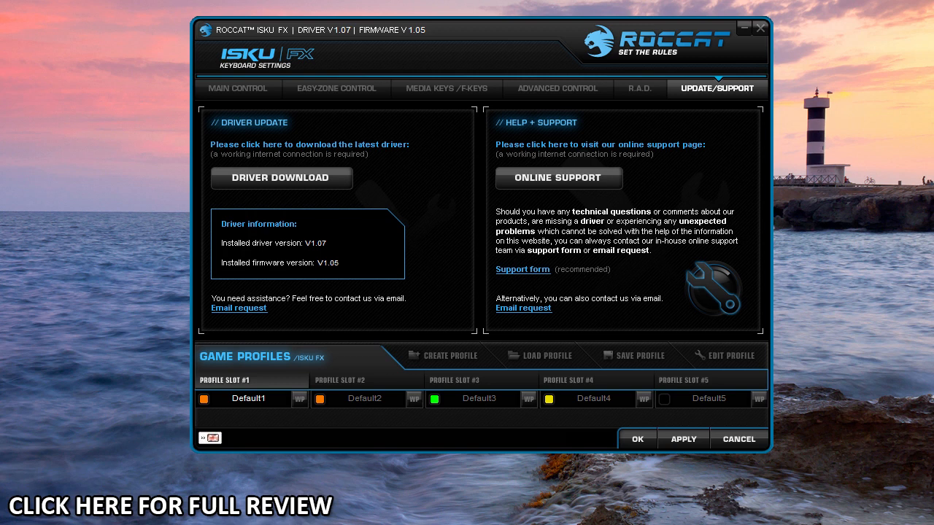
{"action": "mouse_move", "coordinate": [558, 178]}
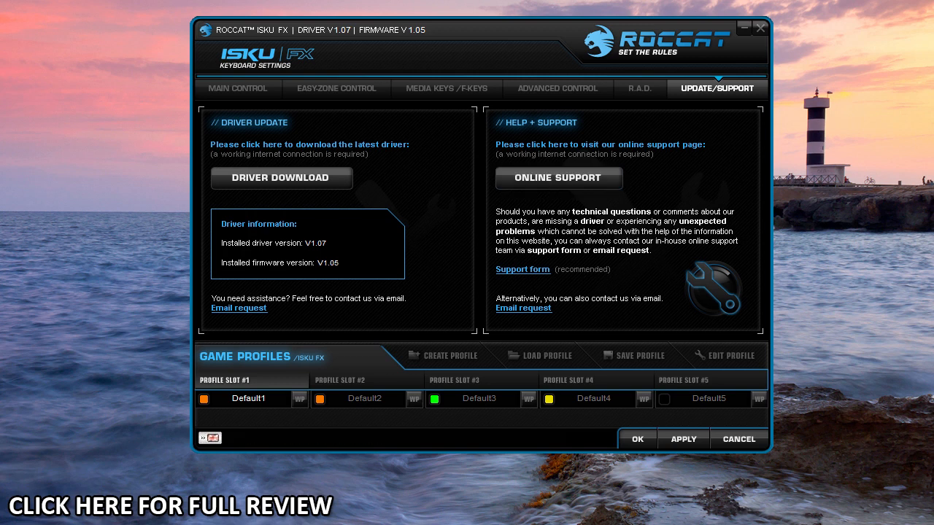
Check the language list keeping English, then return to Media Keys/F-Keys via Main Control
{"action": "left_click", "coordinate": [211, 438]}
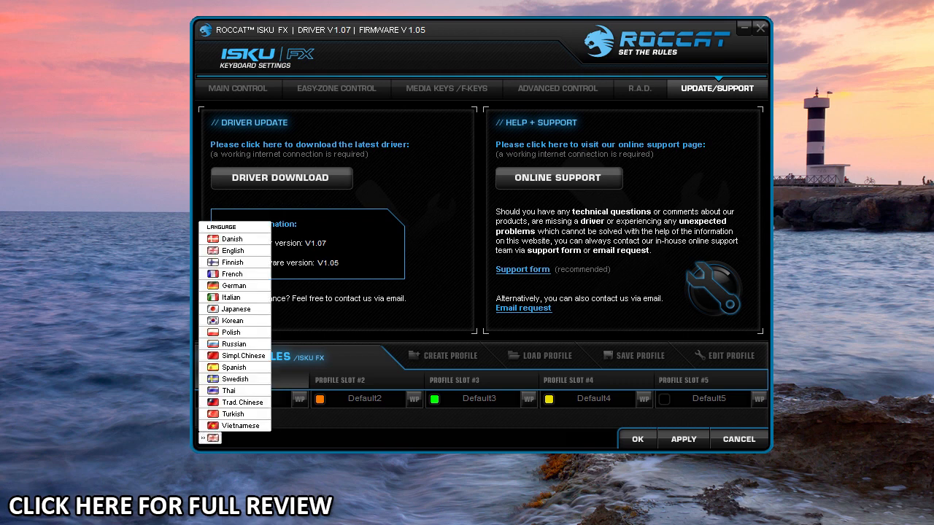
{"action": "left_click", "coordinate": [237, 88]}
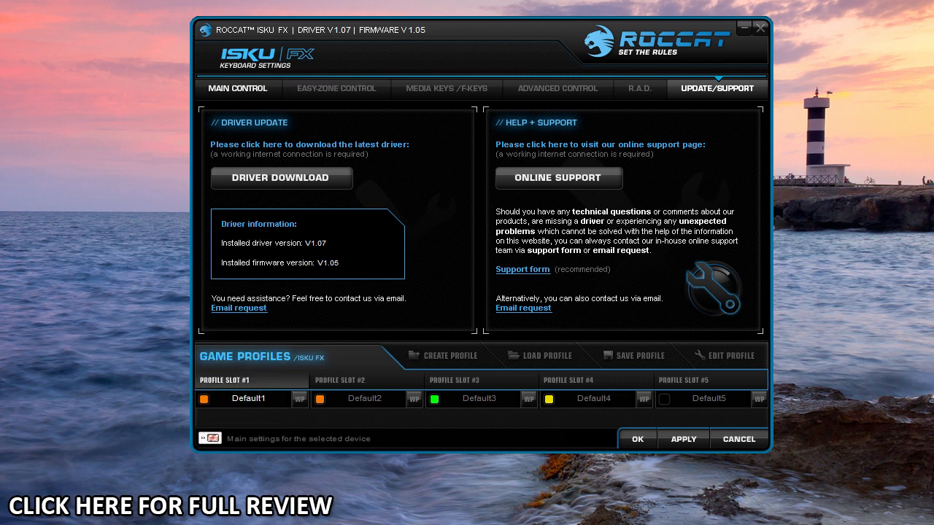
{"action": "left_click", "coordinate": [238, 88]}
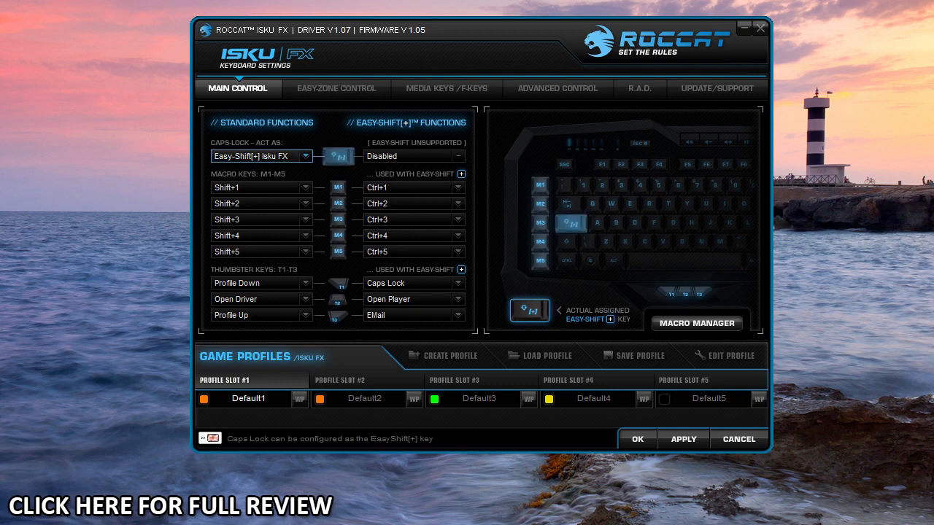
{"action": "left_click", "coordinate": [446, 88]}
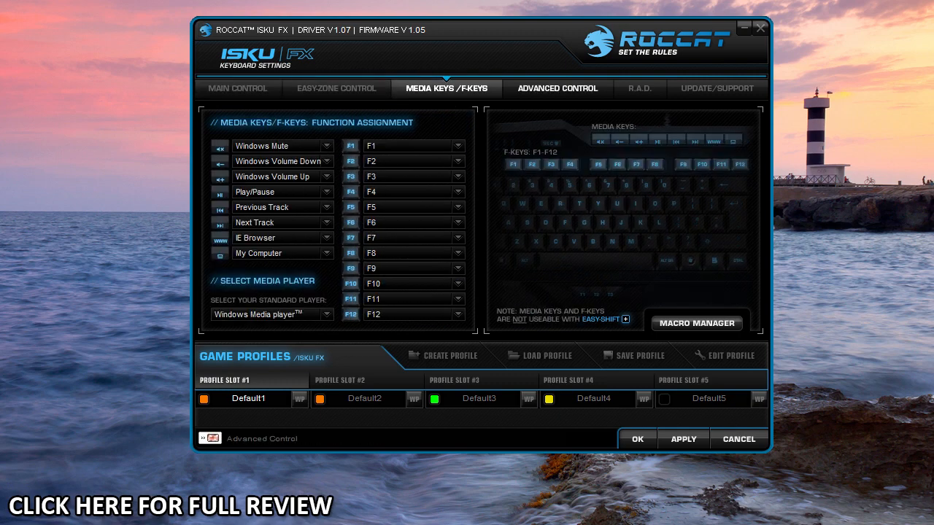